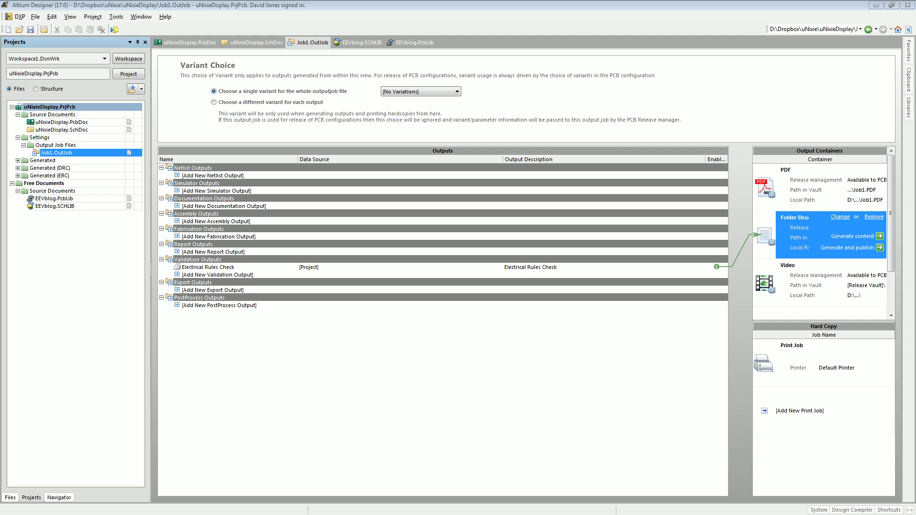
{"action": "mouse_move", "coordinate": [450, 123]}
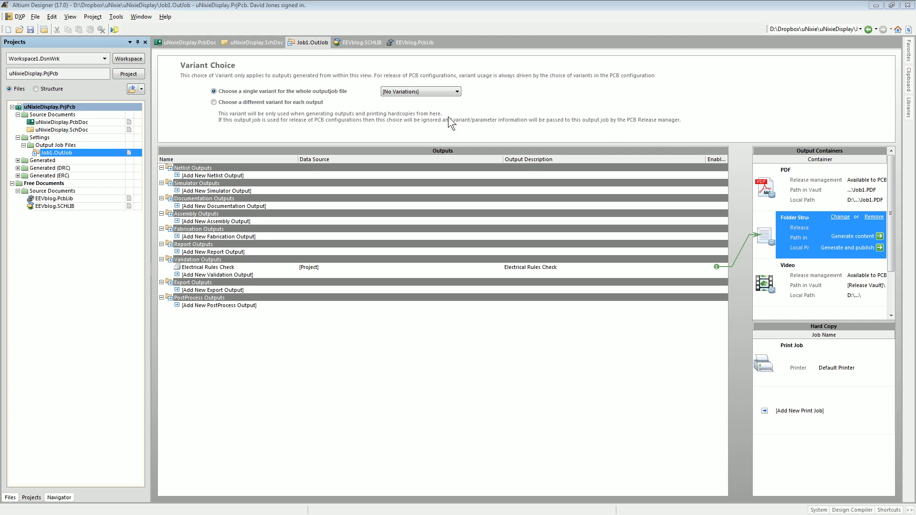
{"action": "mouse_move", "coordinate": [266, 47]}
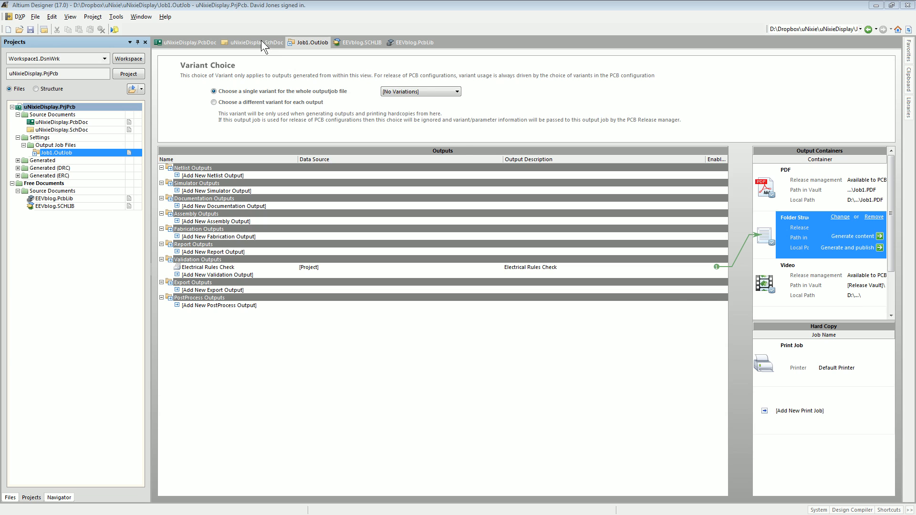
Switch the Electrical Rules Check data source to uNixieDisplay.SchDoc, then back to [Project]
{"action": "left_click", "coordinate": [255, 42]}
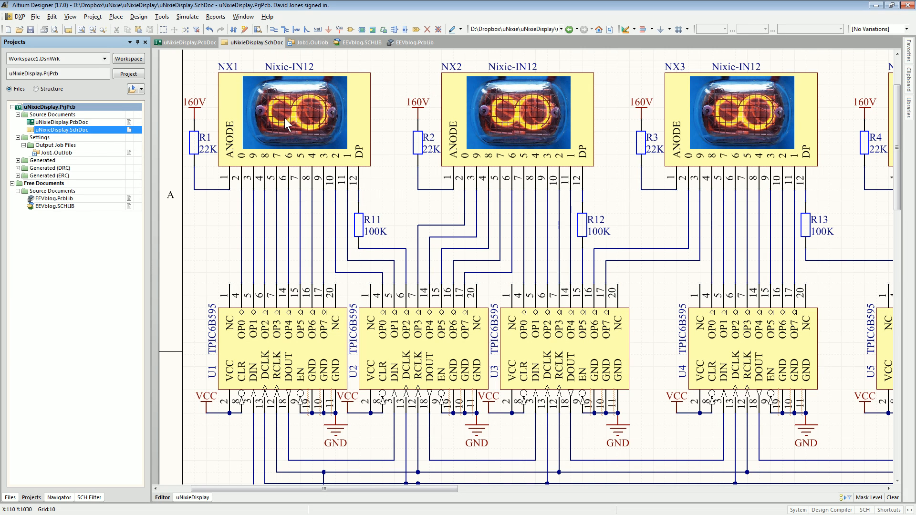
{"action": "mouse_move", "coordinate": [82, 133]}
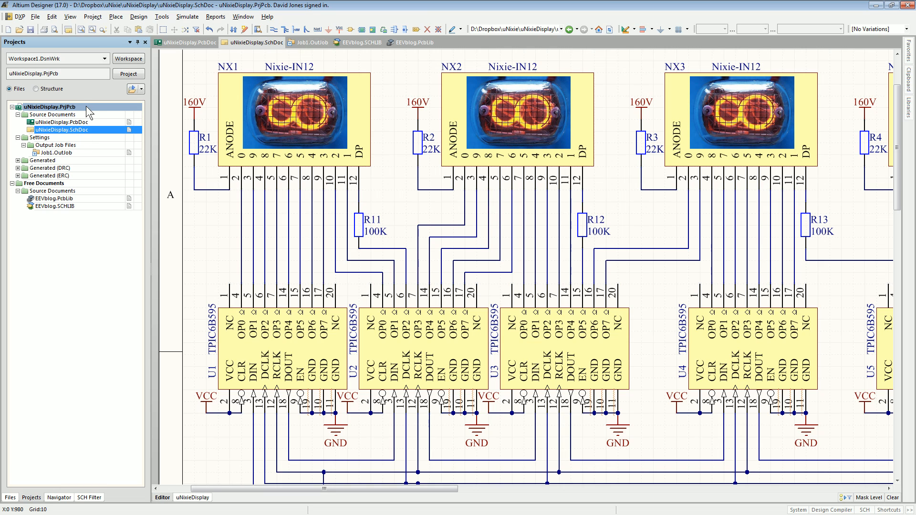
{"action": "right_click", "coordinate": [62, 130]}
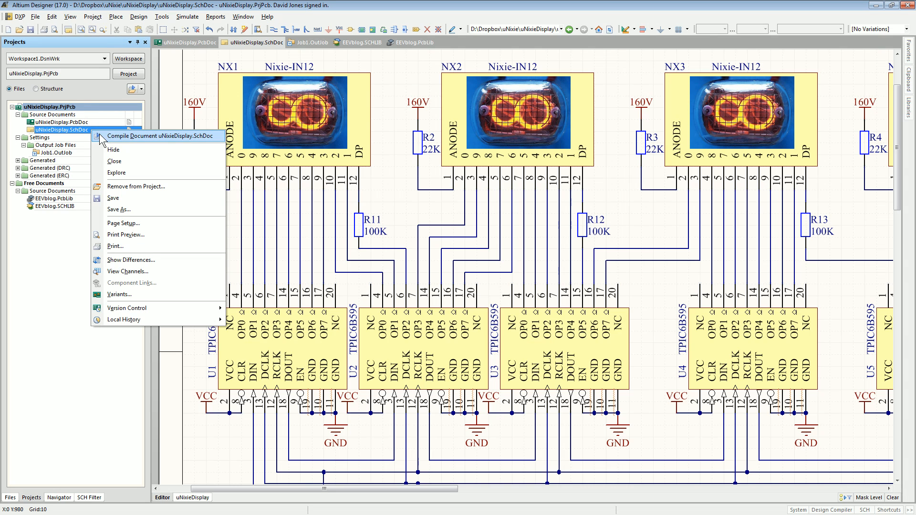
{"action": "mouse_move", "coordinate": [192, 145]}
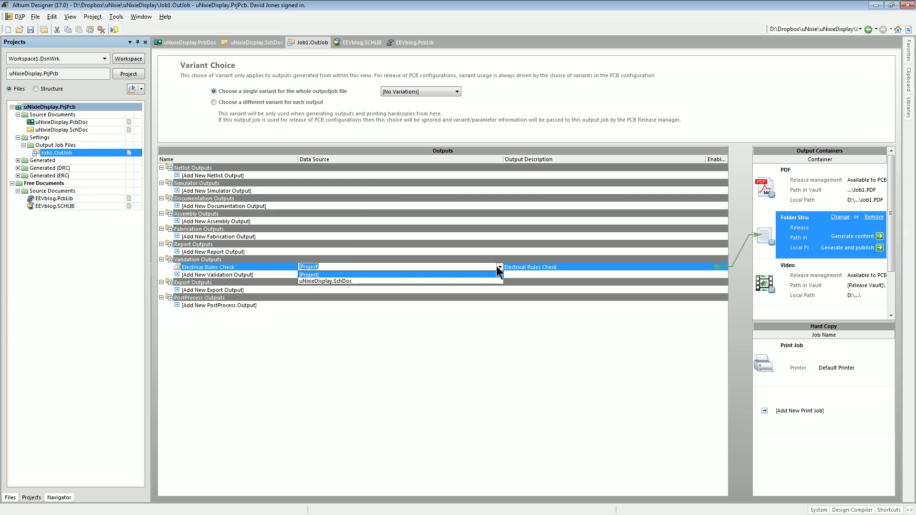
{"action": "mouse_move", "coordinate": [368, 281]}
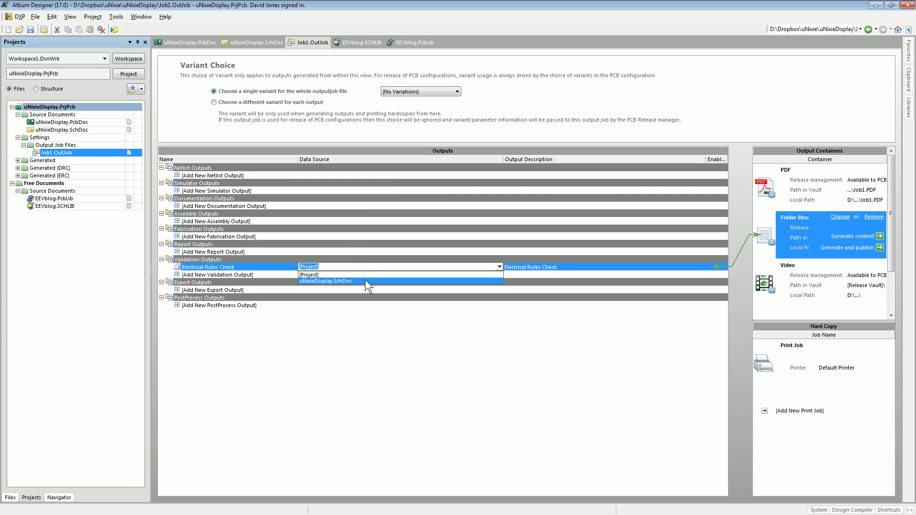
{"action": "left_click", "coordinate": [326, 281]}
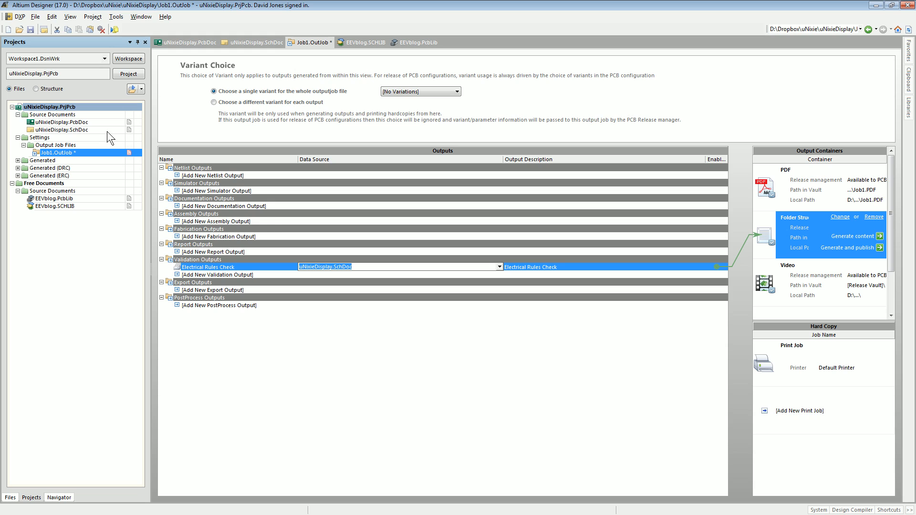
{"action": "mouse_move", "coordinate": [109, 135]}
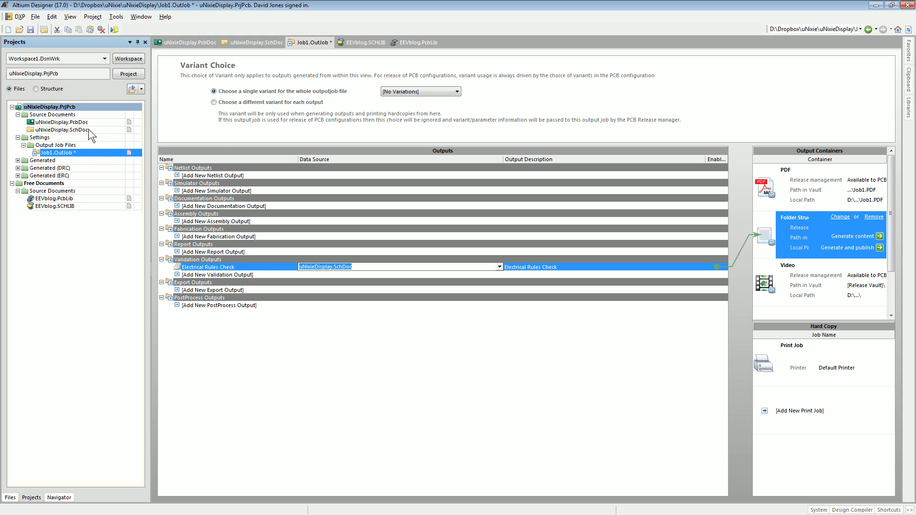
{"action": "mouse_move", "coordinate": [619, 260]}
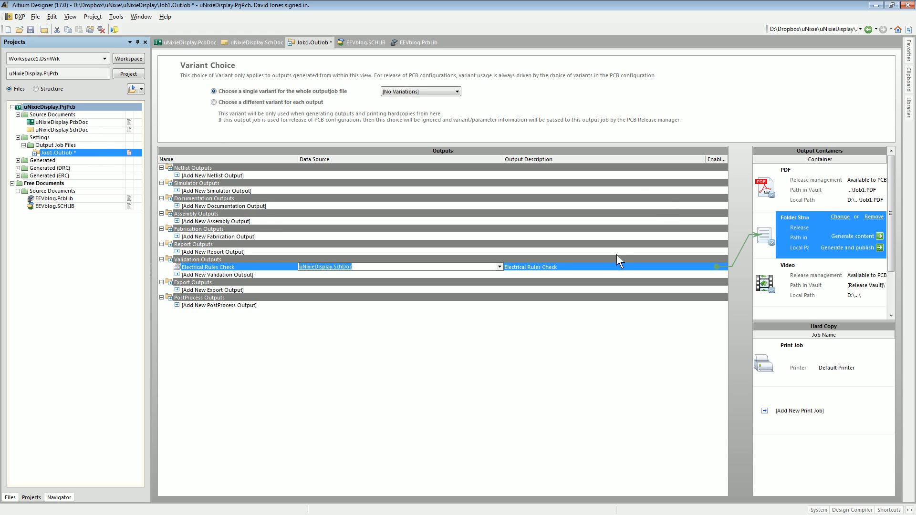
{"action": "left_click", "coordinate": [497, 267]}
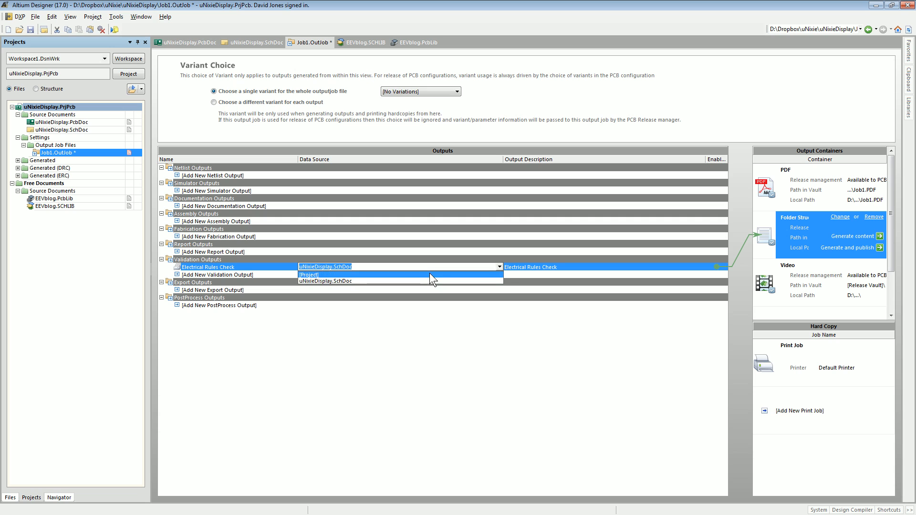
{"action": "left_click", "coordinate": [214, 251]}
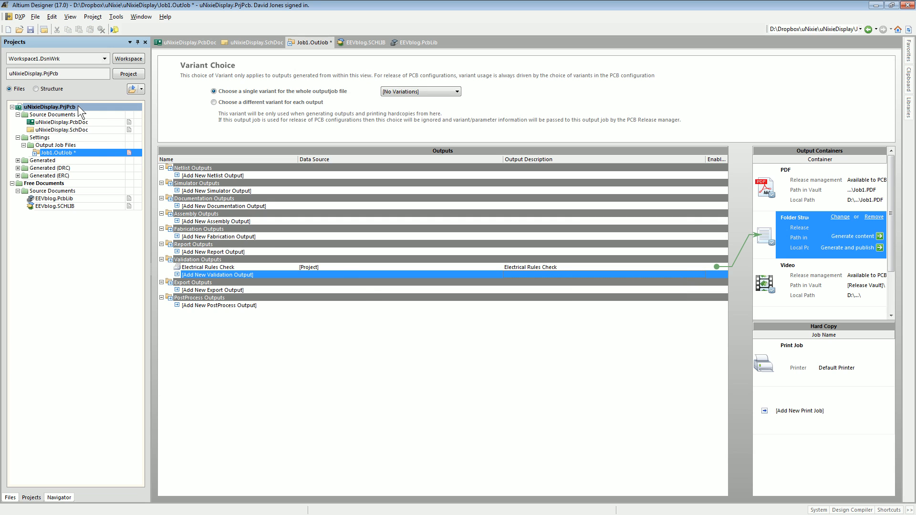
Compile uNixieDisplay.PrjPcb, review its errors and unconnected-pin warnings, then close the messages
{"action": "right_click", "coordinate": [43, 106]}
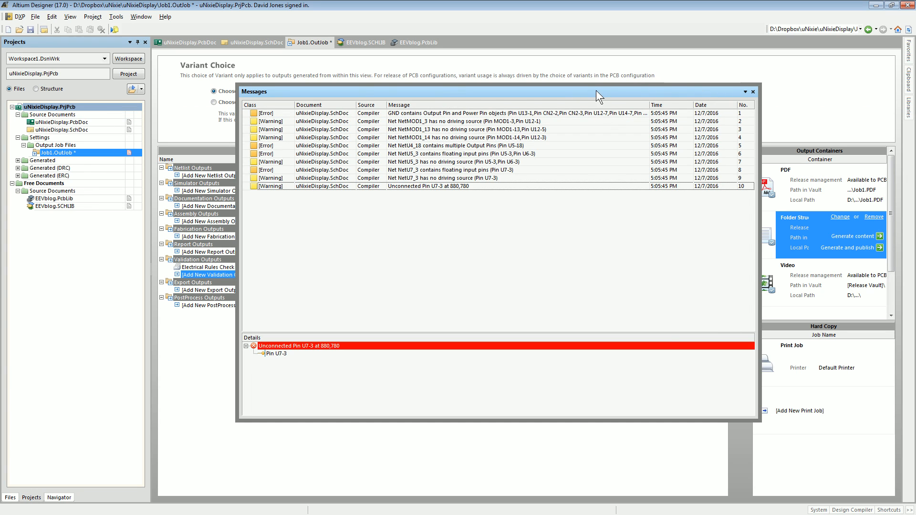
{"action": "left_click", "coordinate": [753, 92]}
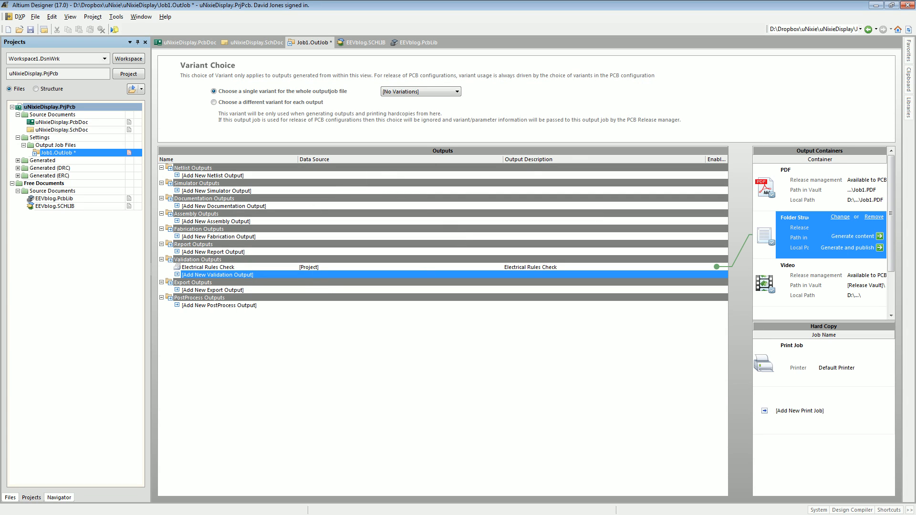
{"action": "mouse_move", "coordinate": [505, 277]}
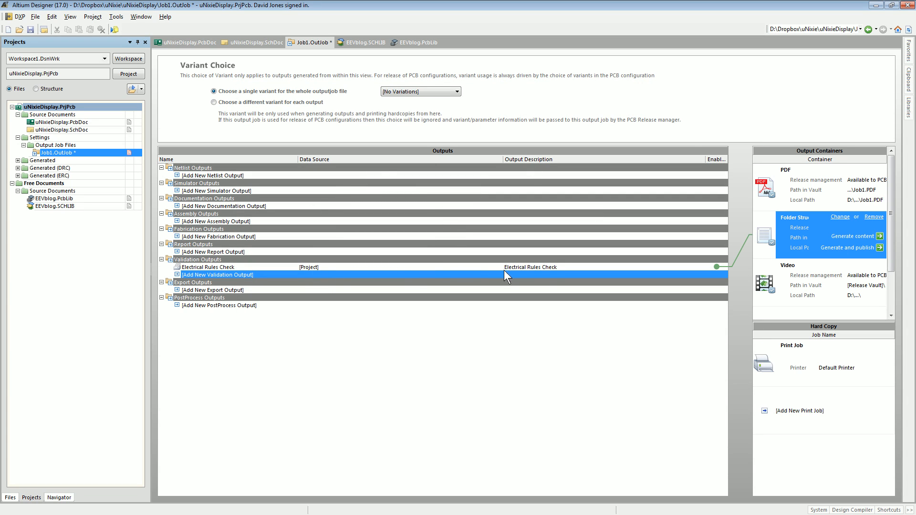
Show the compile messages with unused sub-part warnings and failed ERC validation over the report
{"action": "left_click", "coordinate": [207, 267]}
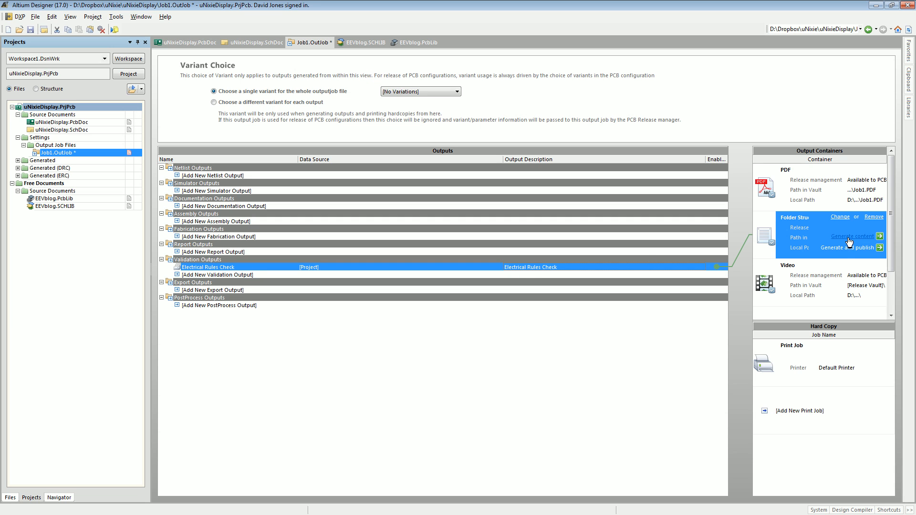
{"action": "left_click", "coordinate": [852, 237]}
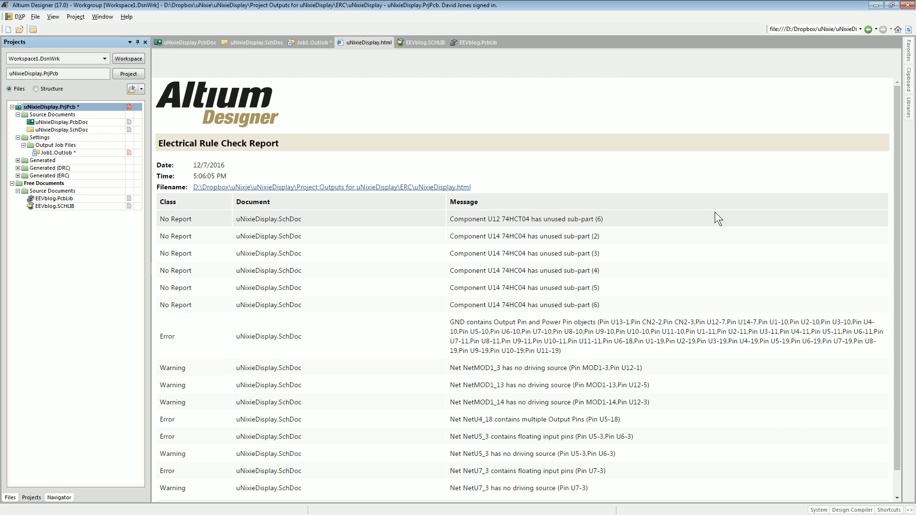
{"action": "scroll", "scroll_direction": "down", "scroll_amount": 3}
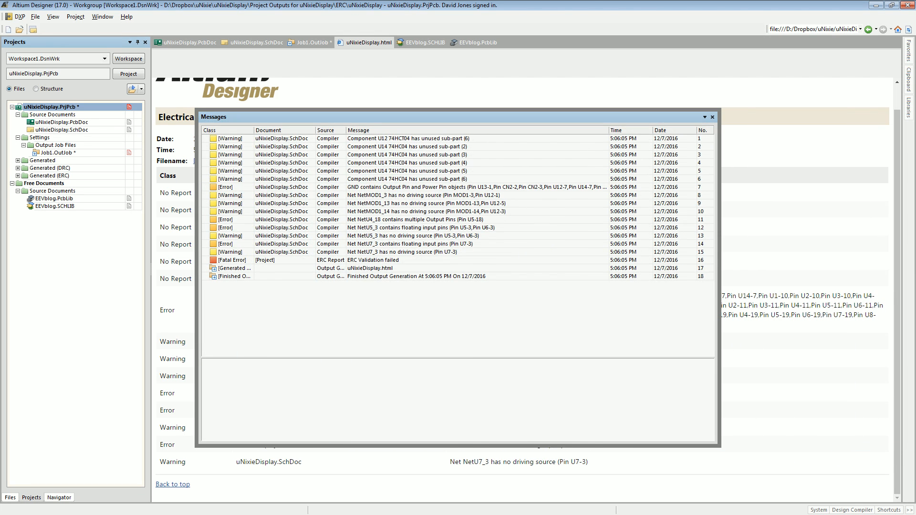
Review Error Reporting in Project Options, confirming 'Unused sub-part in component' is No Report, then cancel
{"action": "left_click", "coordinate": [75, 16]}
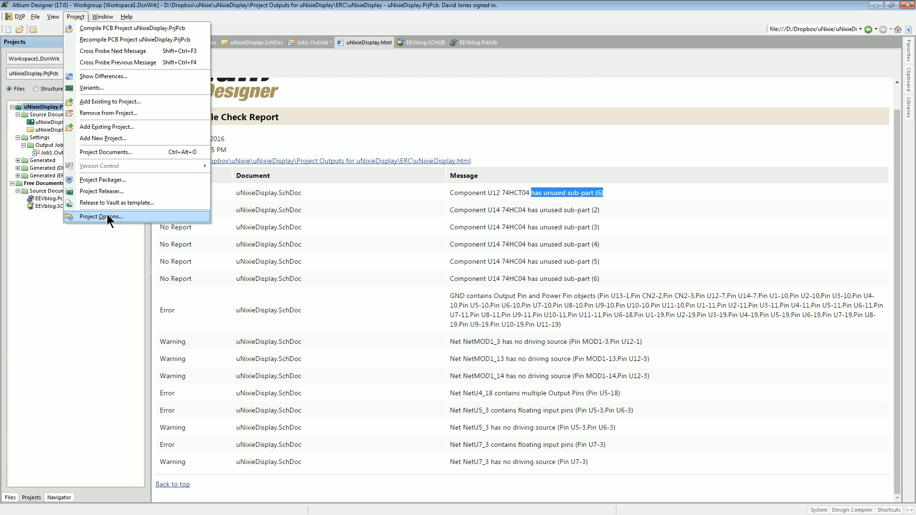
{"action": "left_click", "coordinate": [102, 217]}
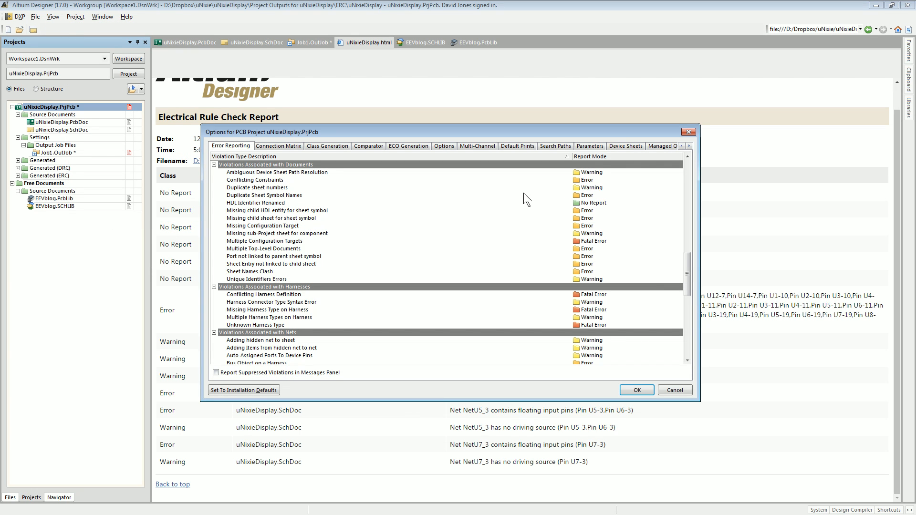
{"action": "mouse_move", "coordinate": [311, 350]}
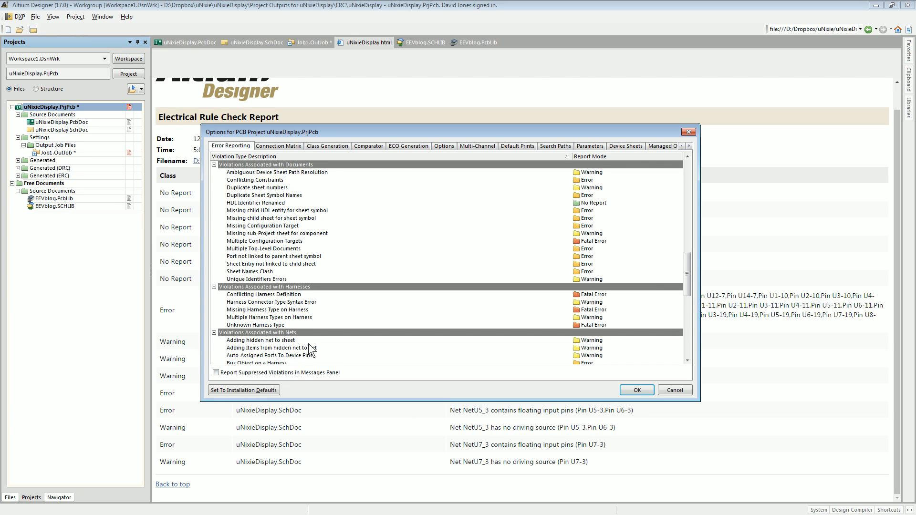
{"action": "scroll", "scroll_direction": "down", "scroll_amount": 3}
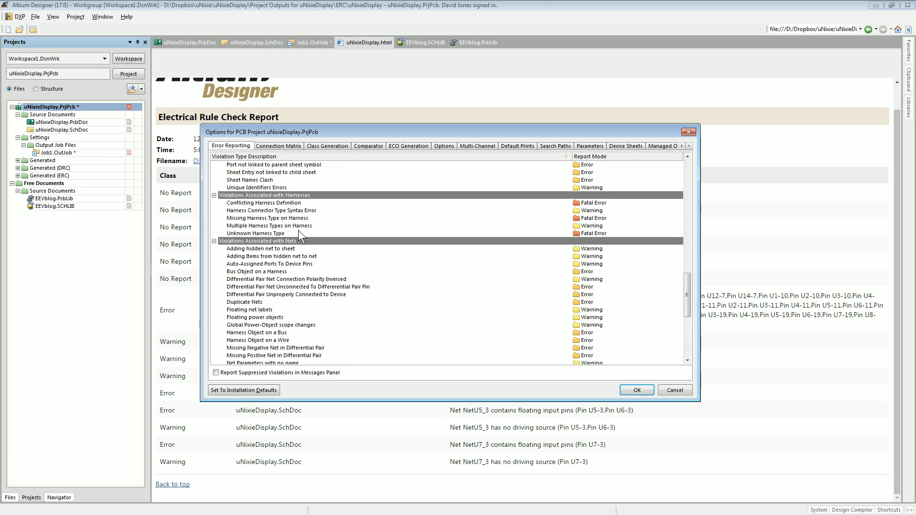
{"action": "scroll", "scroll_direction": "down", "scroll_amount": 3}
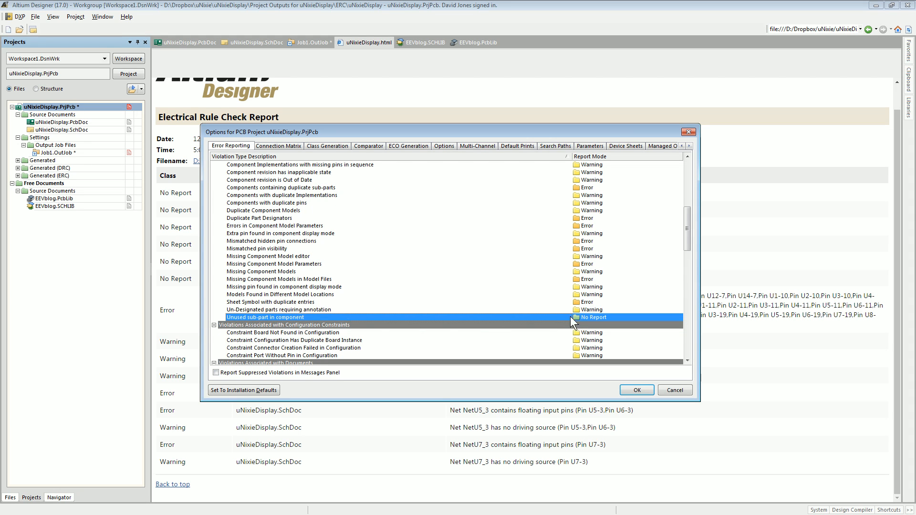
{"action": "mouse_move", "coordinate": [661, 342]}
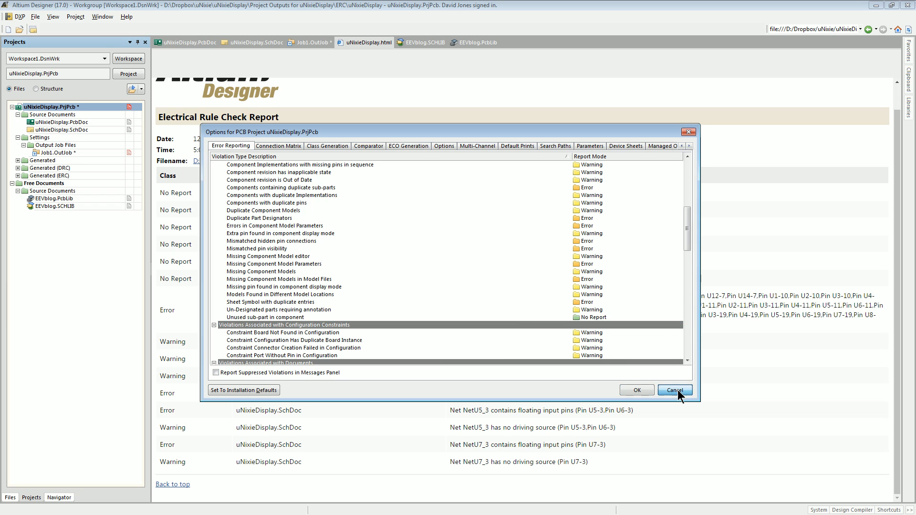
{"action": "left_click", "coordinate": [674, 390]}
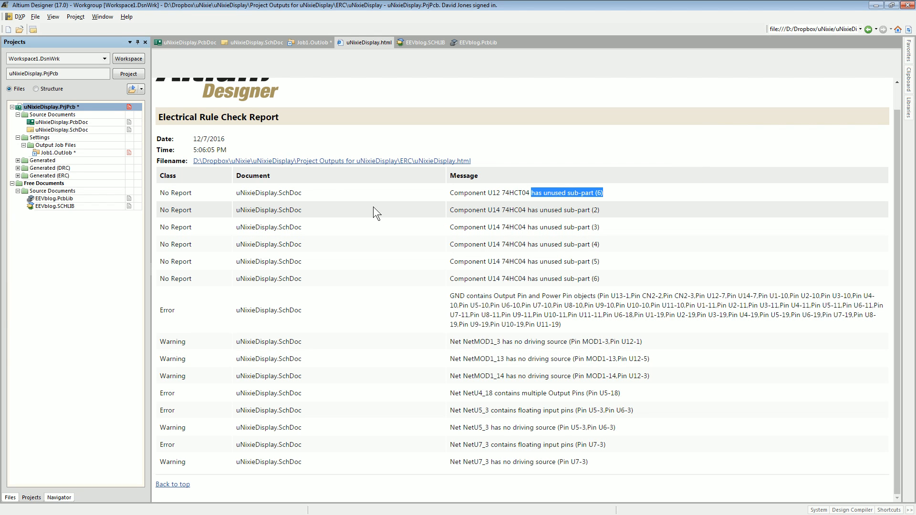
Recompile uNixieDisplay.PrjPcb from the Projects panel
{"action": "right_click", "coordinate": [44, 106]}
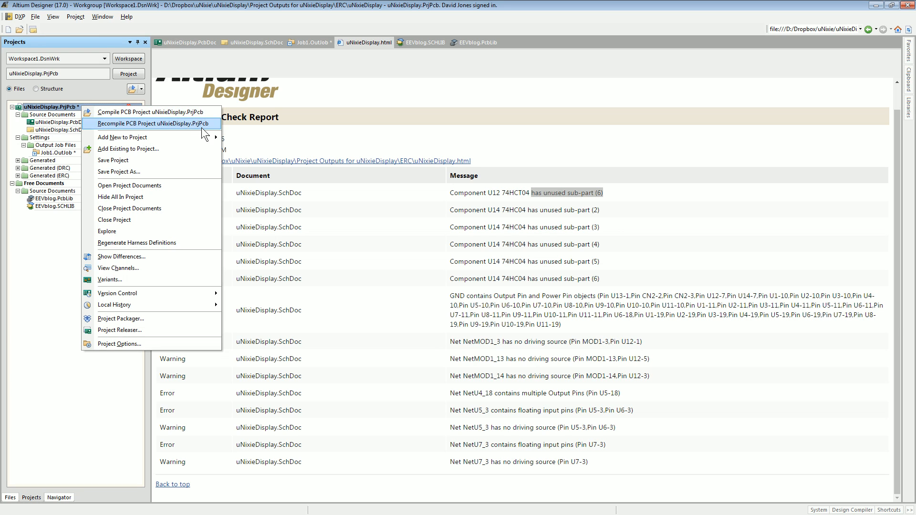
{"action": "mouse_move", "coordinate": [514, 261]}
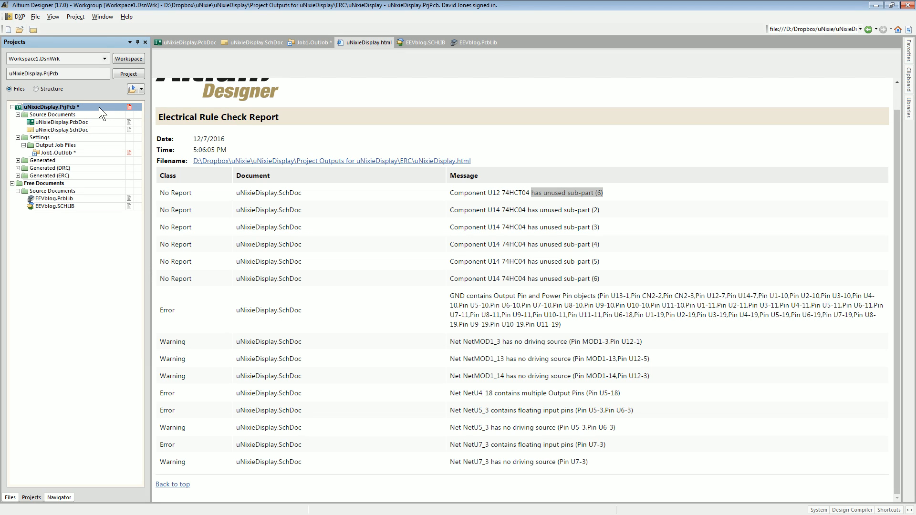
{"action": "mouse_move", "coordinate": [356, 61]}
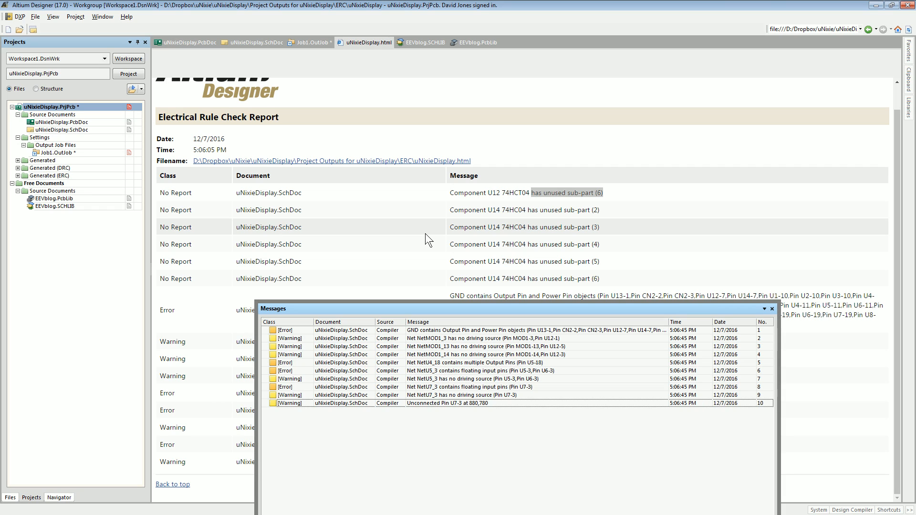
{"action": "mouse_move", "coordinate": [438, 227]}
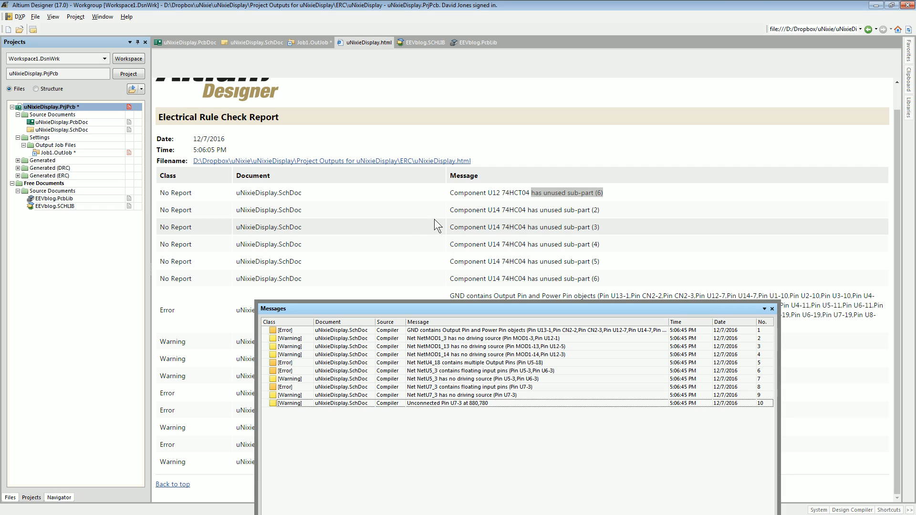
{"action": "mouse_move", "coordinate": [435, 230]}
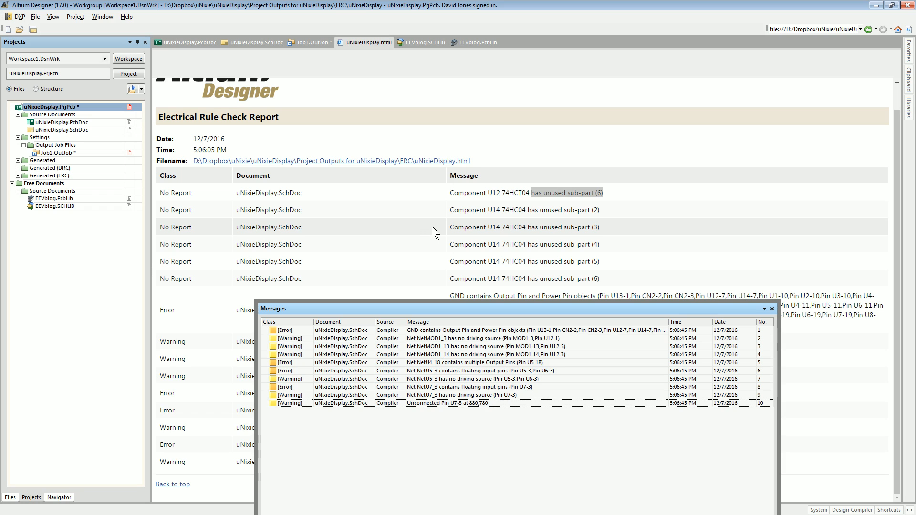
{"action": "mouse_move", "coordinate": [495, 222]}
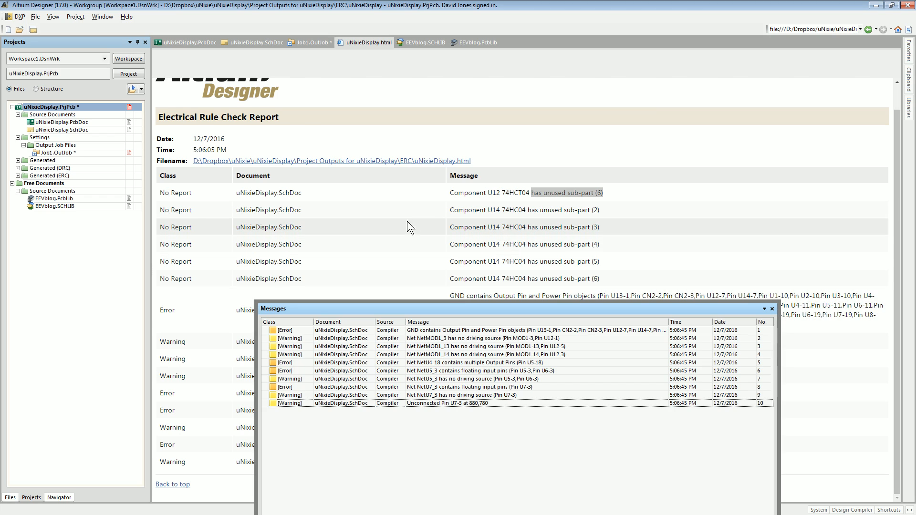
{"action": "mouse_move", "coordinate": [364, 230]}
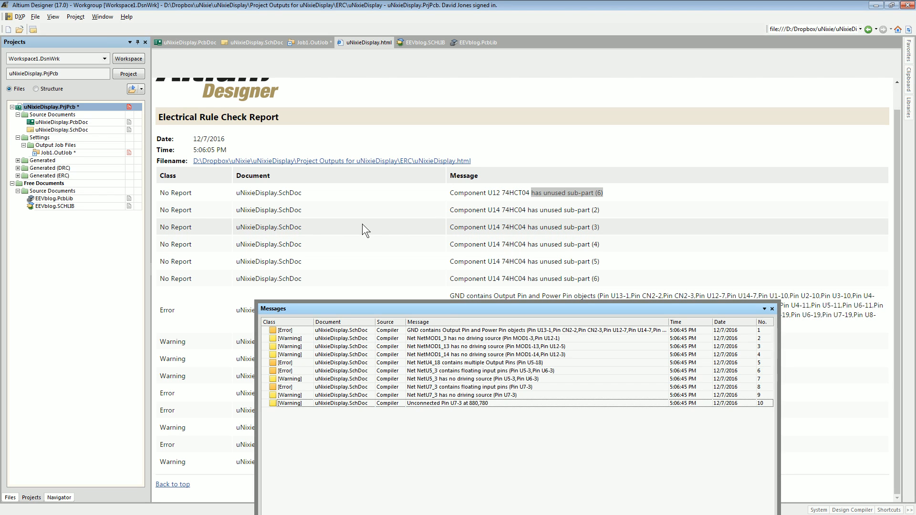
{"action": "mouse_move", "coordinate": [532, 295]}
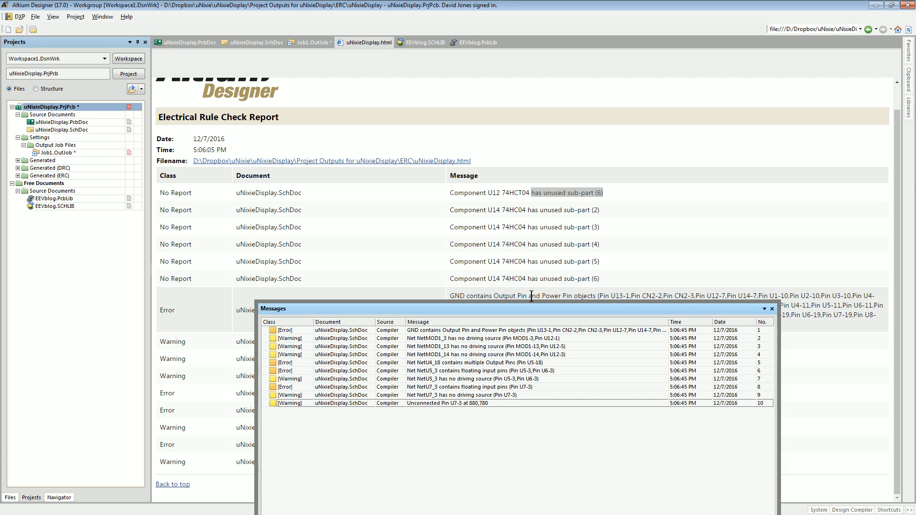